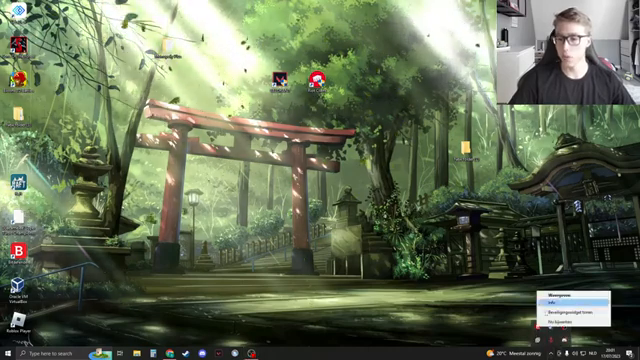
Enable compatibility mode and Run as administrator on the Riot Client shortcut.
left_click(552, 298)
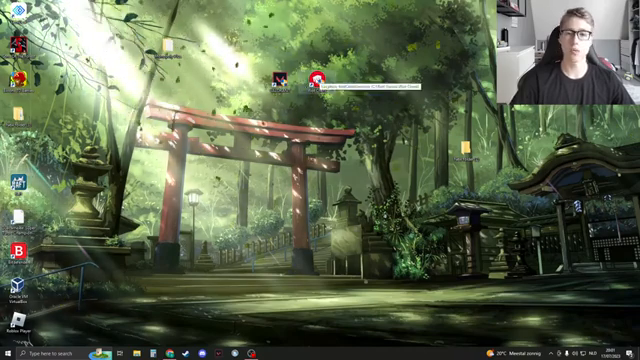
left_click(16, 352)
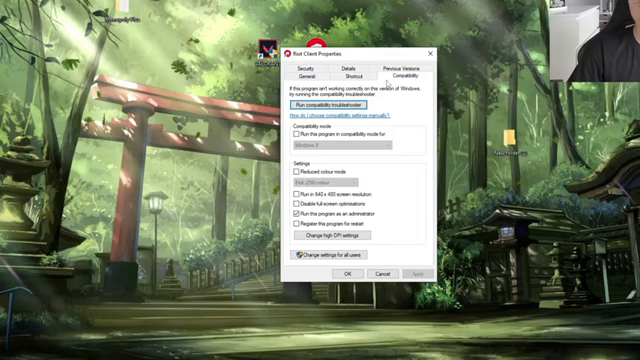
left_click(300, 212)
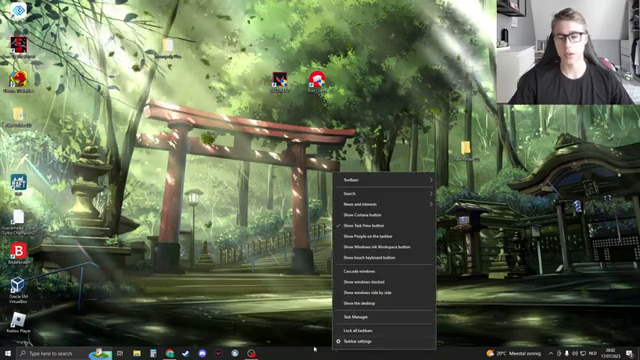
End the leftover Riot background process from the Processes list.
left_click(356, 316)
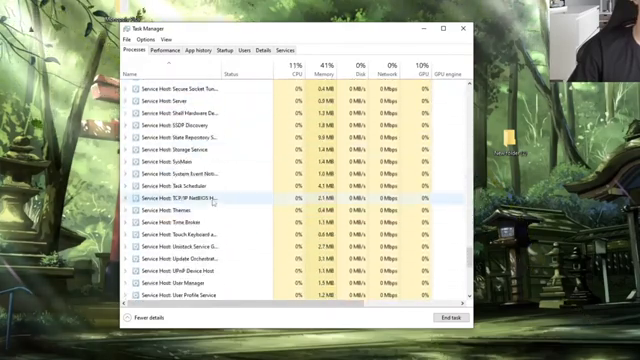
scroll("down", 3)
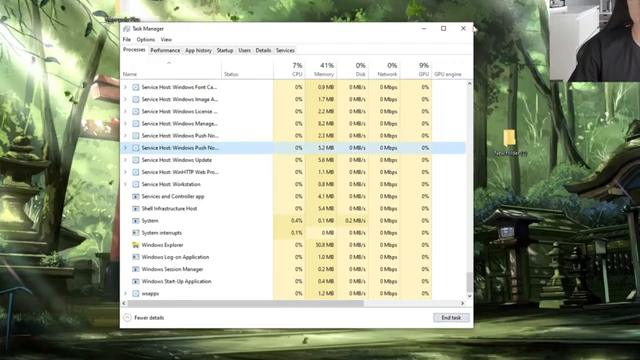
left_click(468, 32)
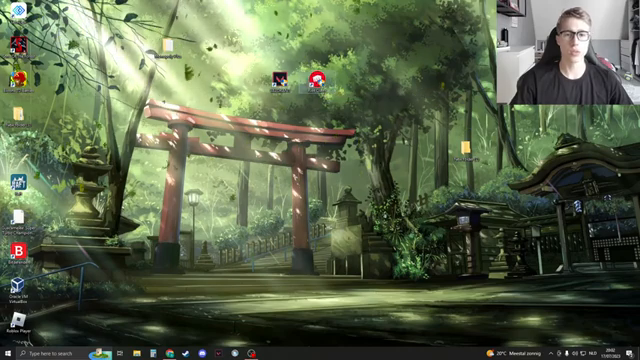
Enable compatibility mode and Run as administrator on the second Riot shortcut.
right_click(312, 76)
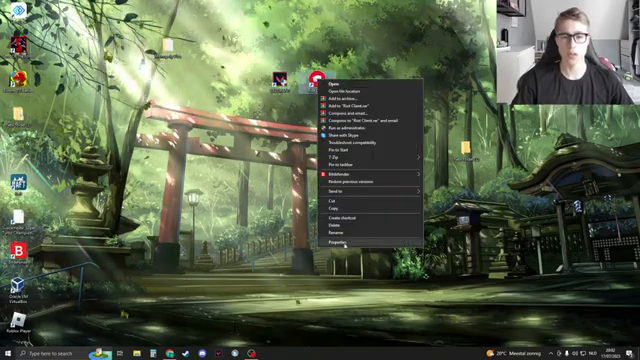
left_click(332, 240)
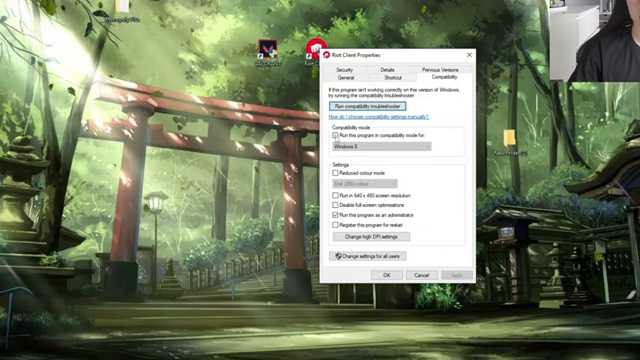
left_click(428, 148)
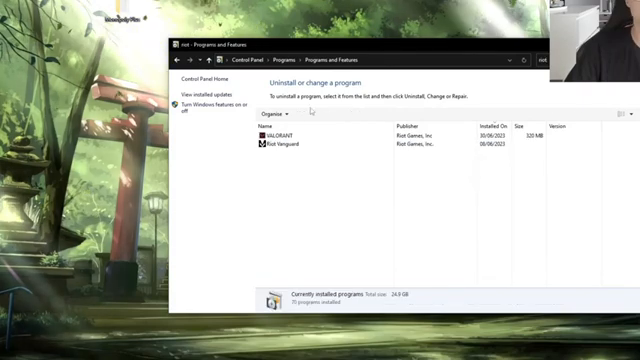
Select Riot Vanguard and then the other Riot entry in Programs and Features.
left_click(290, 148)
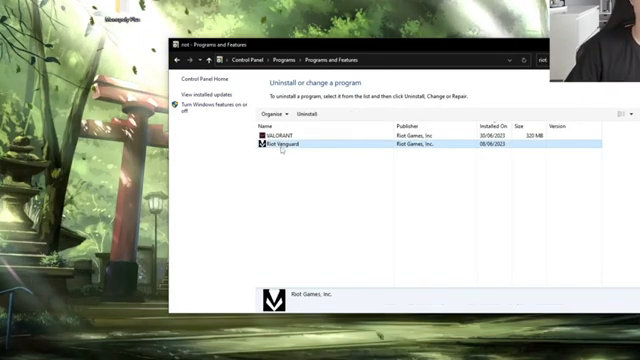
left_click(290, 132)
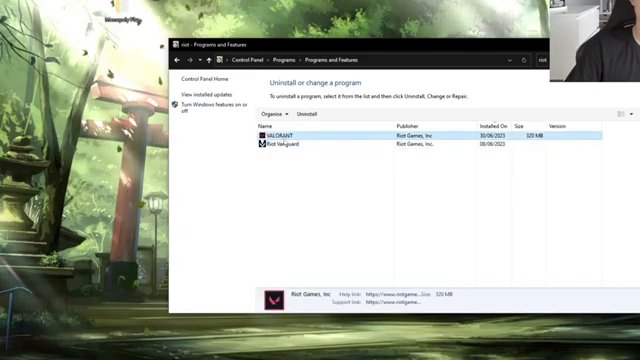